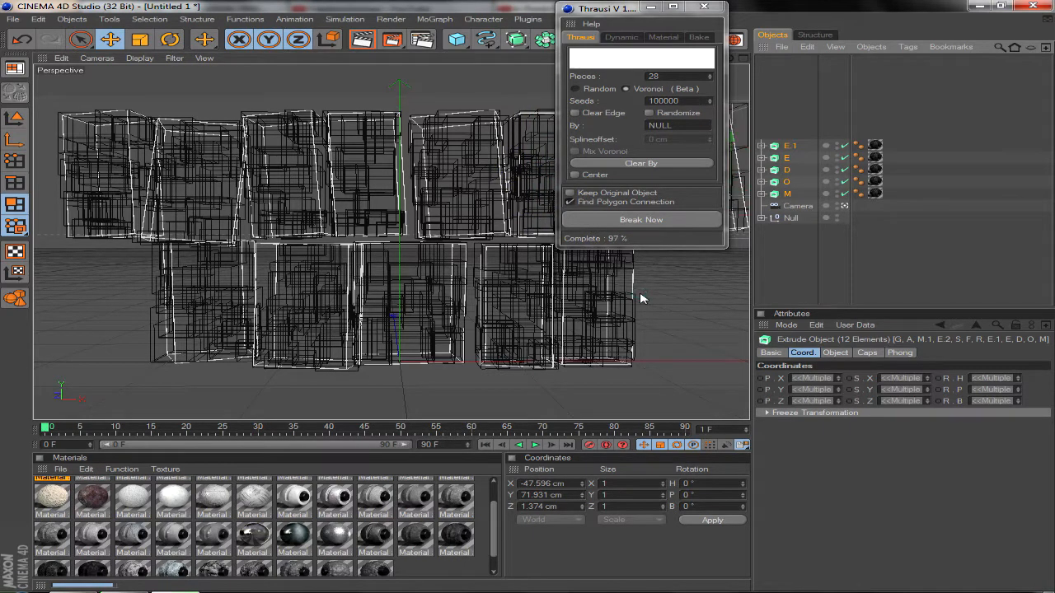
- Break the FREEDOM GAMES letters with Thrausi, apply rock materials, and add per-letter Atom Arrays
{"action": "left_click", "coordinate": [642, 219]}
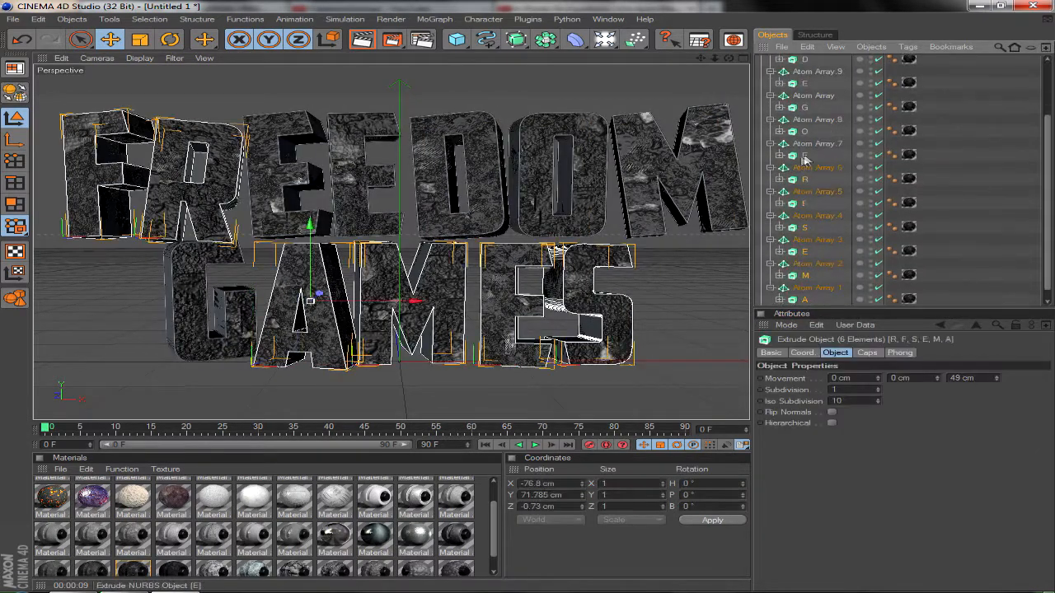
- Group the Thrausi_28 letter fragments under a null and apply the red Mat material
{"action": "double_click", "coordinate": [51, 499]}
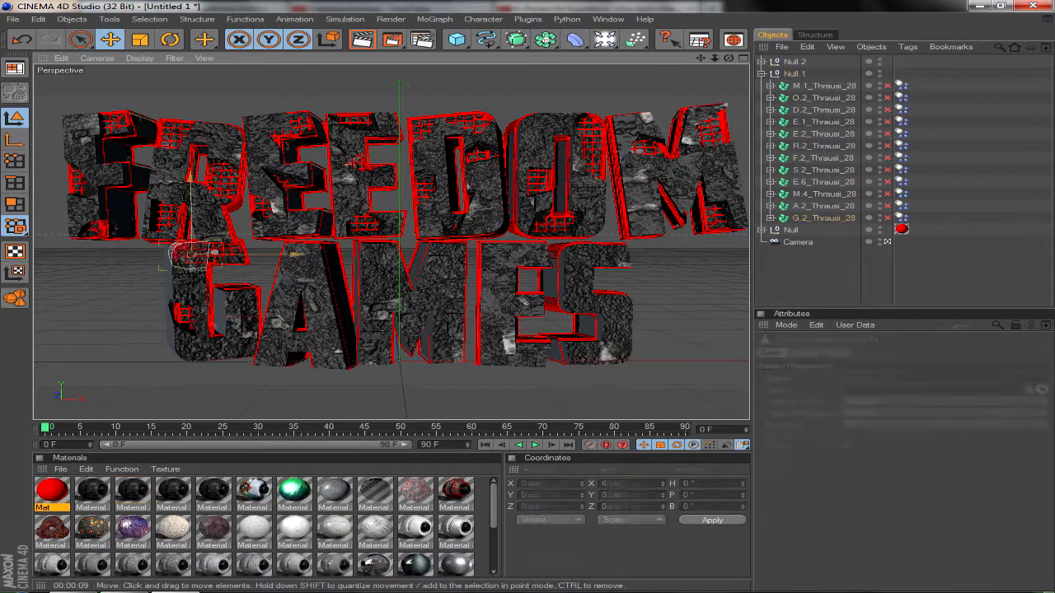
- Add a Random effector with Point deformation to the letter group under Null 3
{"action": "left_click", "coordinate": [362, 39]}
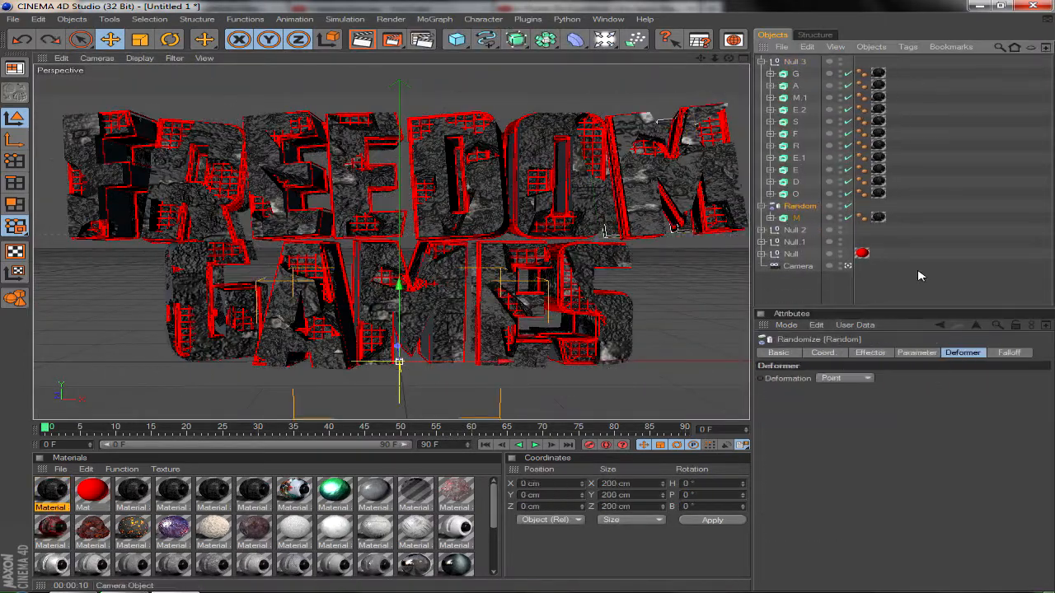
{"action": "left_click", "coordinate": [917, 352]}
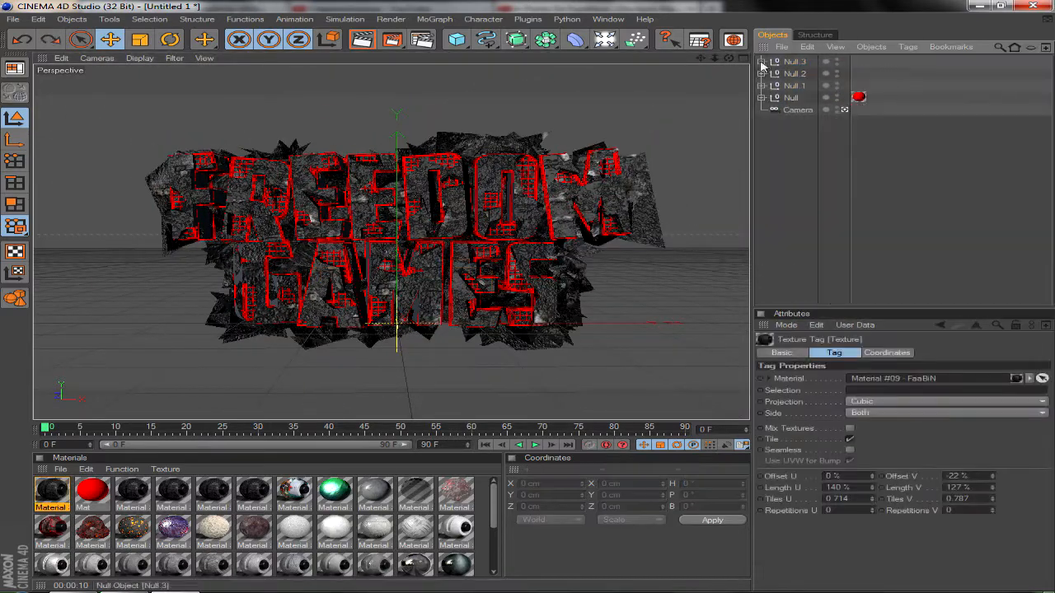
- Apply the cyan FAABIN materials to the shards, tune Random effector scale, and render the view
{"action": "double_click", "coordinate": [133, 556]}
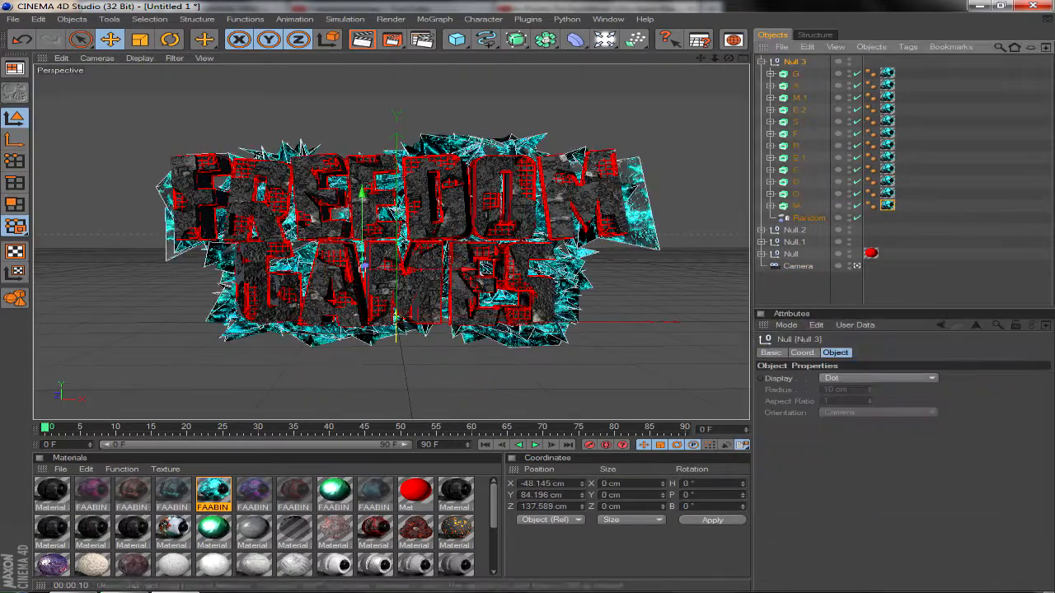
{"action": "left_click", "coordinate": [808, 216]}
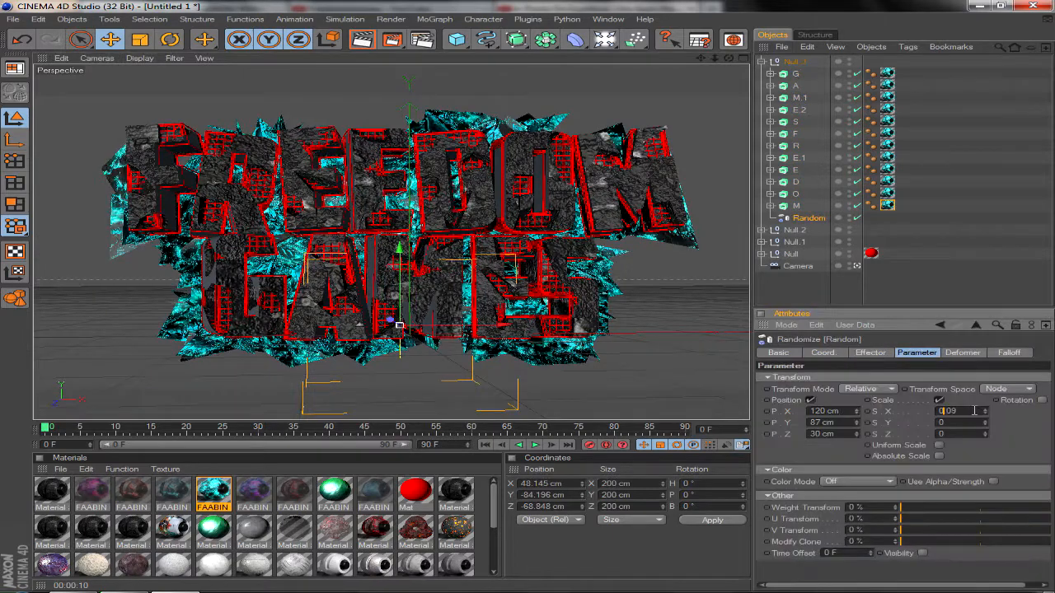
{"action": "left_click", "coordinate": [1009, 352]}
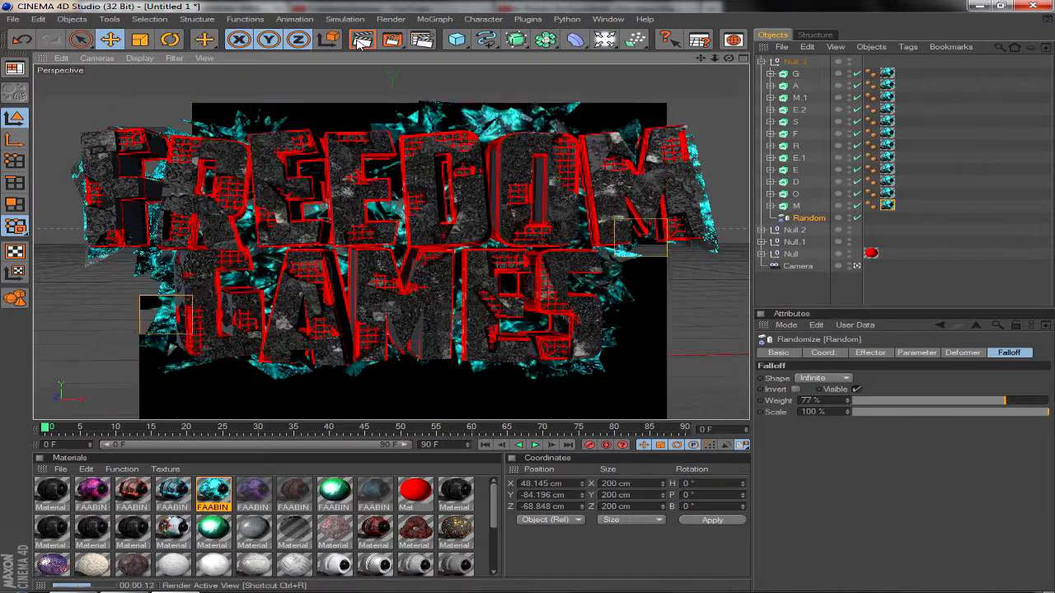
{"action": "left_click", "coordinate": [391, 39]}
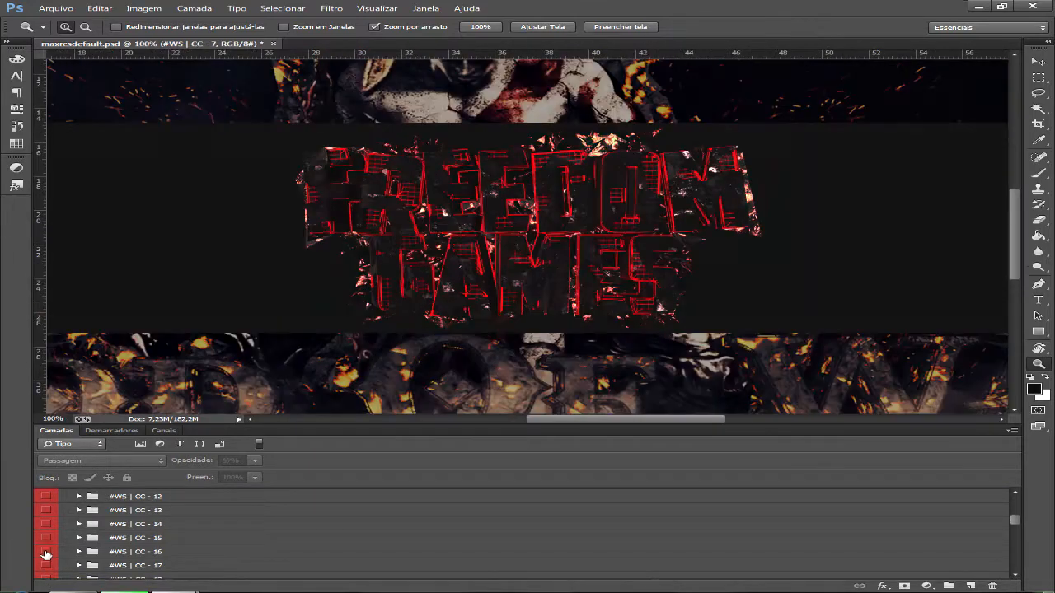
- Browse the Open dialog into the PACK GX BY VITOR folder
{"action": "left_click", "coordinate": [47, 544]}
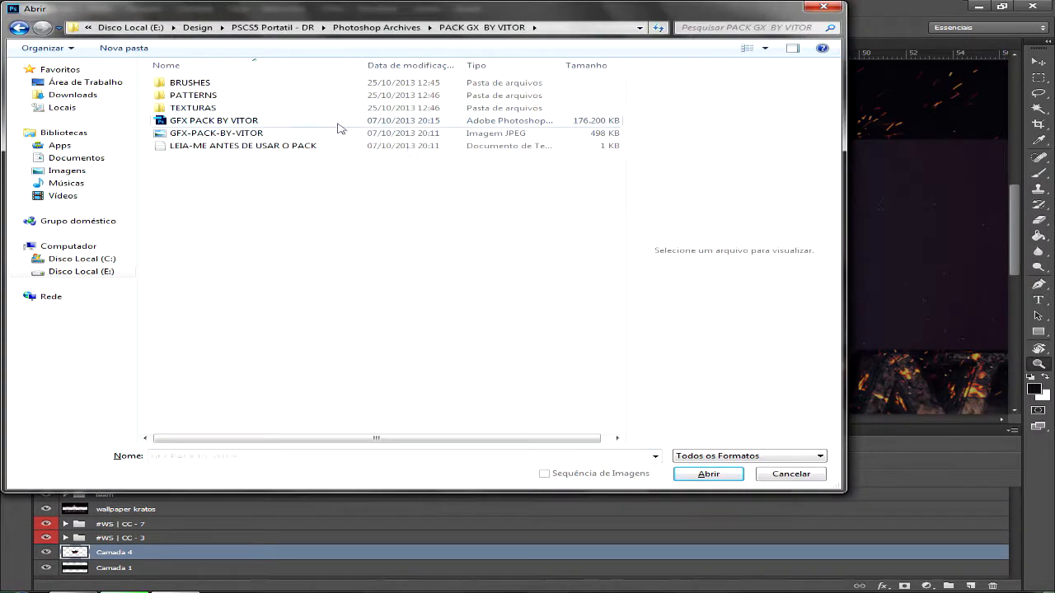
- Add the Sparks 04 layer and browse the Place dialog to the Render folder
{"action": "left_click", "coordinate": [707, 474]}
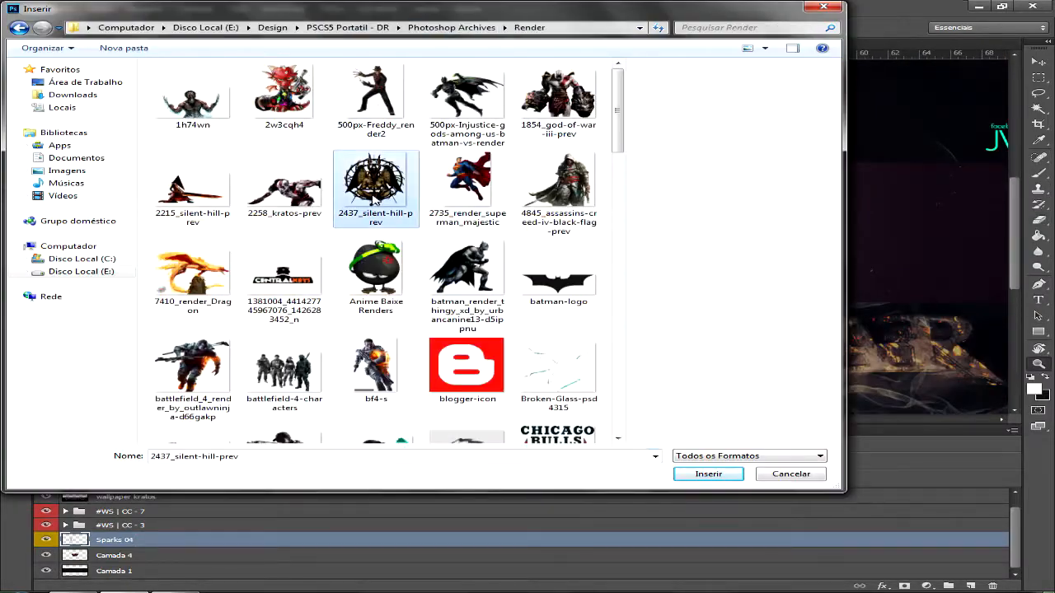
- Place the Kratos character render from the Render folder into the banner above GOD OF WAR
{"action": "left_click", "coordinate": [376, 95]}
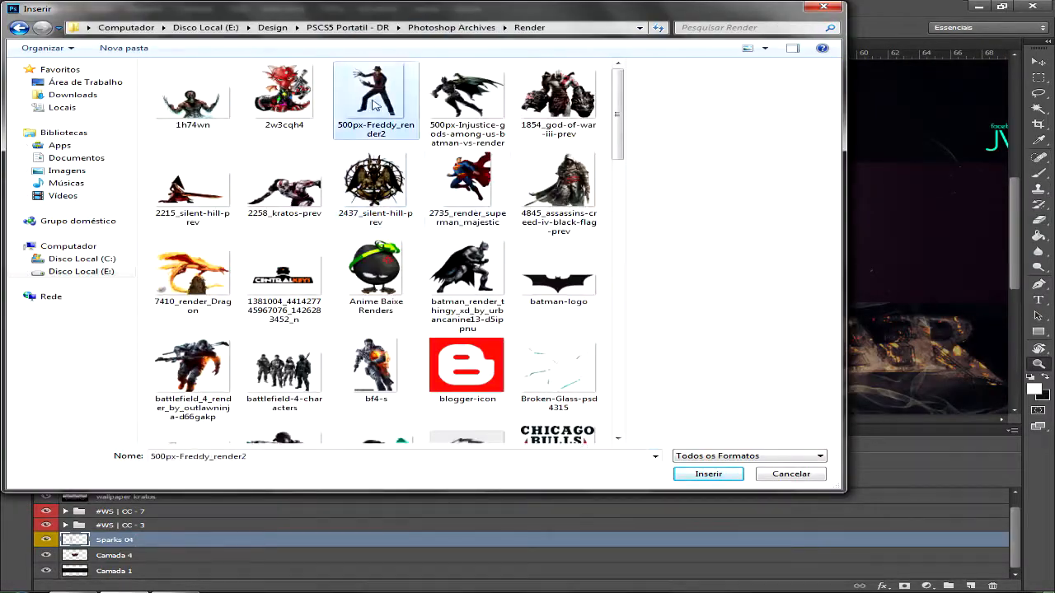
{"action": "left_click", "coordinate": [707, 473]}
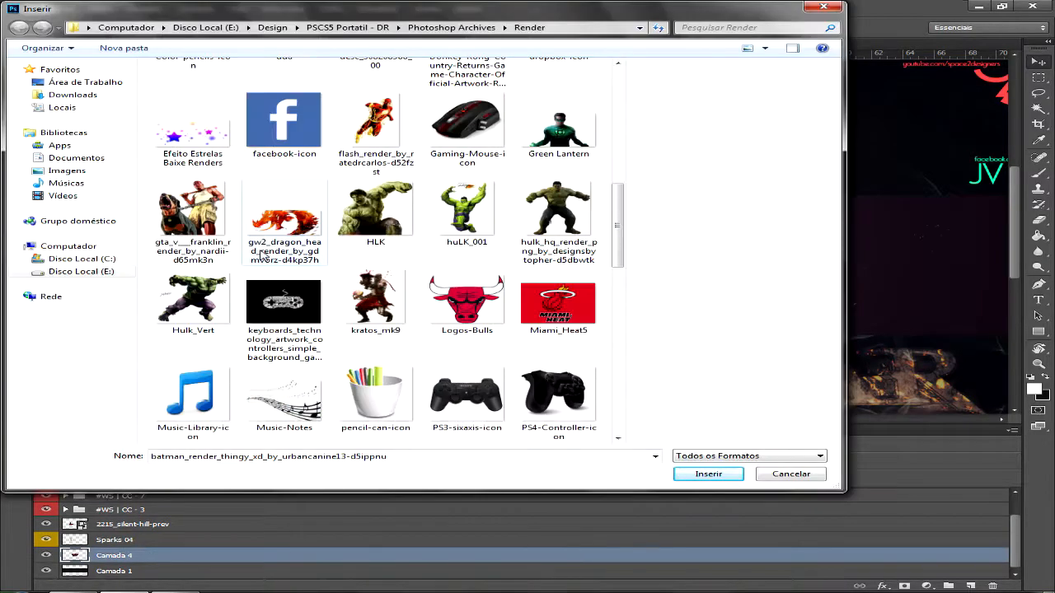
{"action": "left_click", "coordinate": [789, 474]}
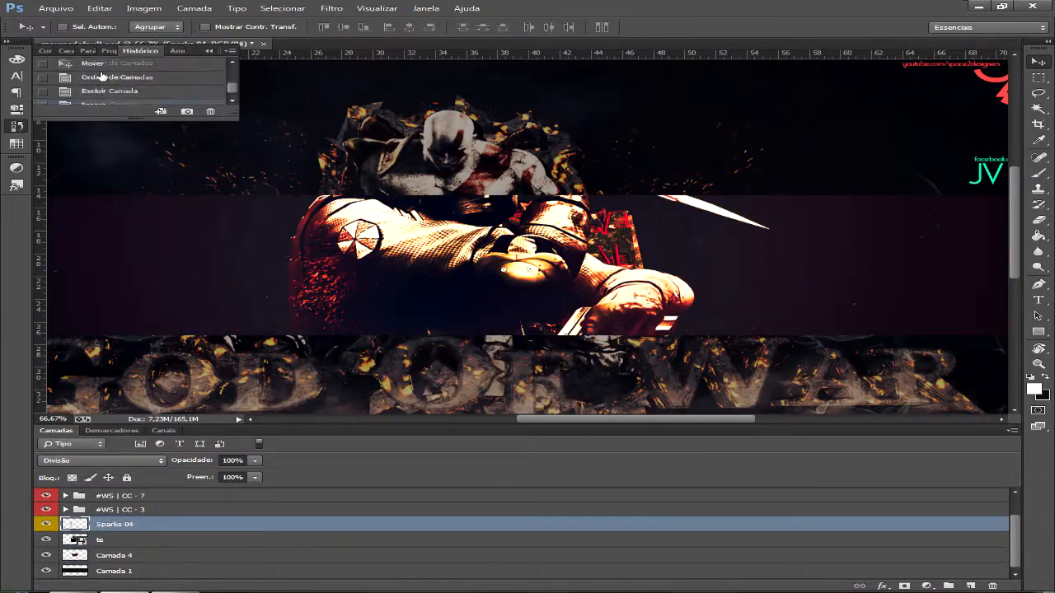